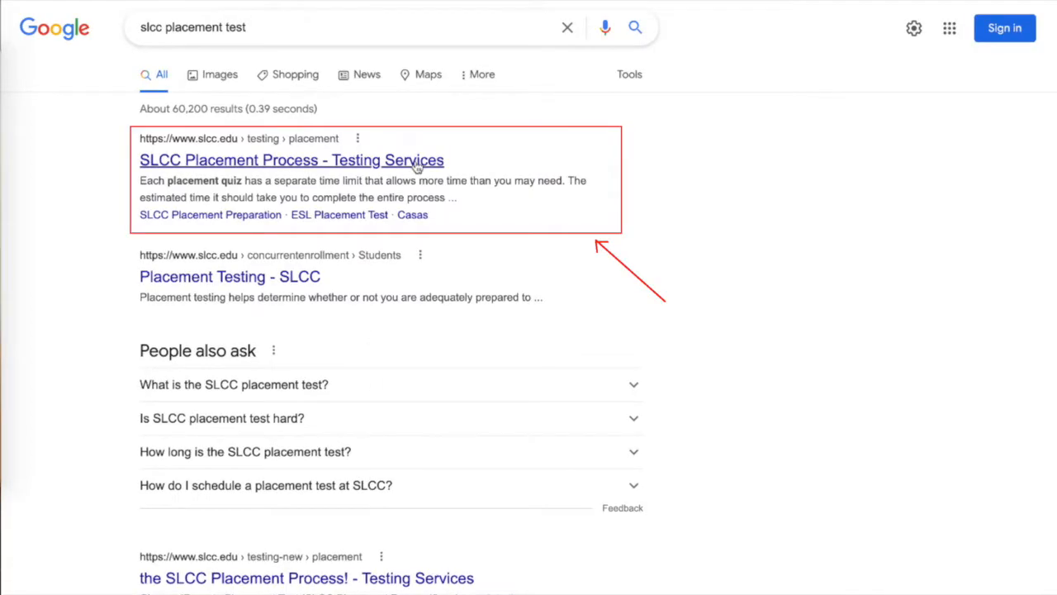
Step: Open the 'SLCC Placement Process - Testing Services' result from the Google search
{"action": "left_click", "coordinate": [291, 158]}
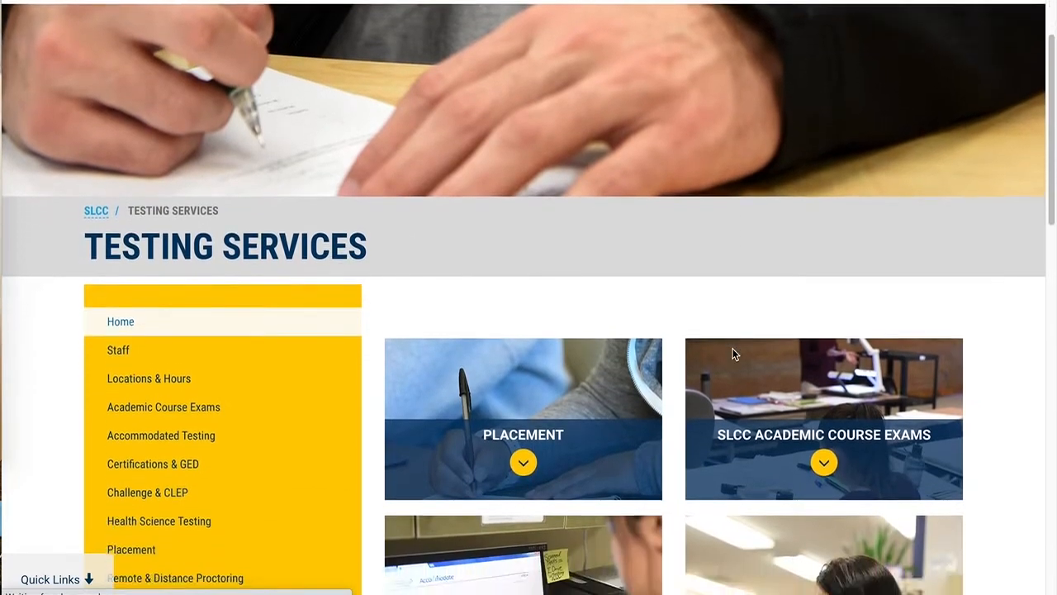
Step: Open the Placement tile and read down to the Get Started steps and Begin Your Assessment
{"action": "scroll", "scroll_direction": "down", "scroll_amount": 3}
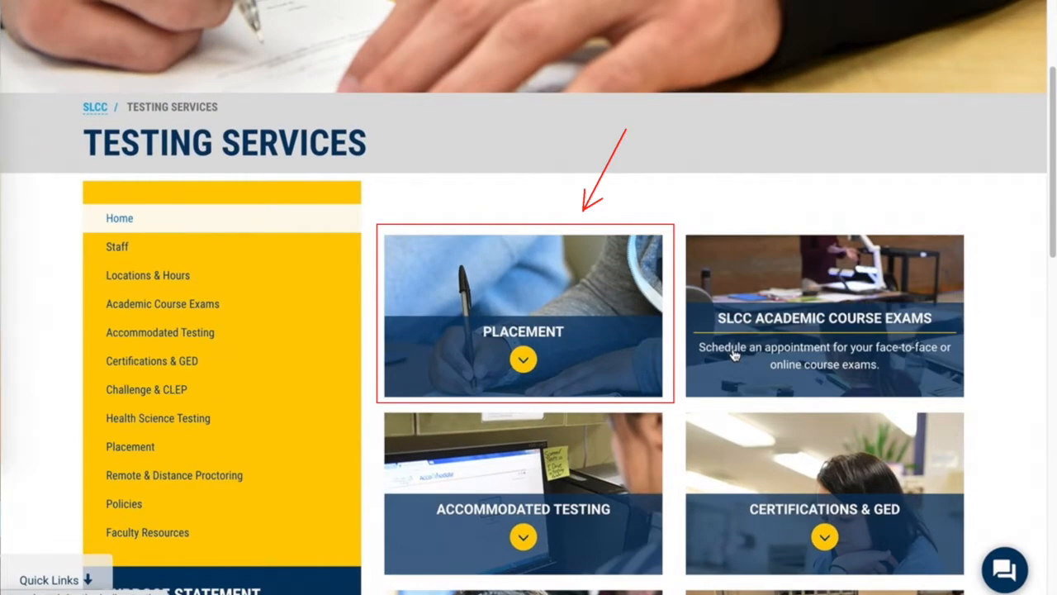
{"action": "left_click", "coordinate": [522, 314]}
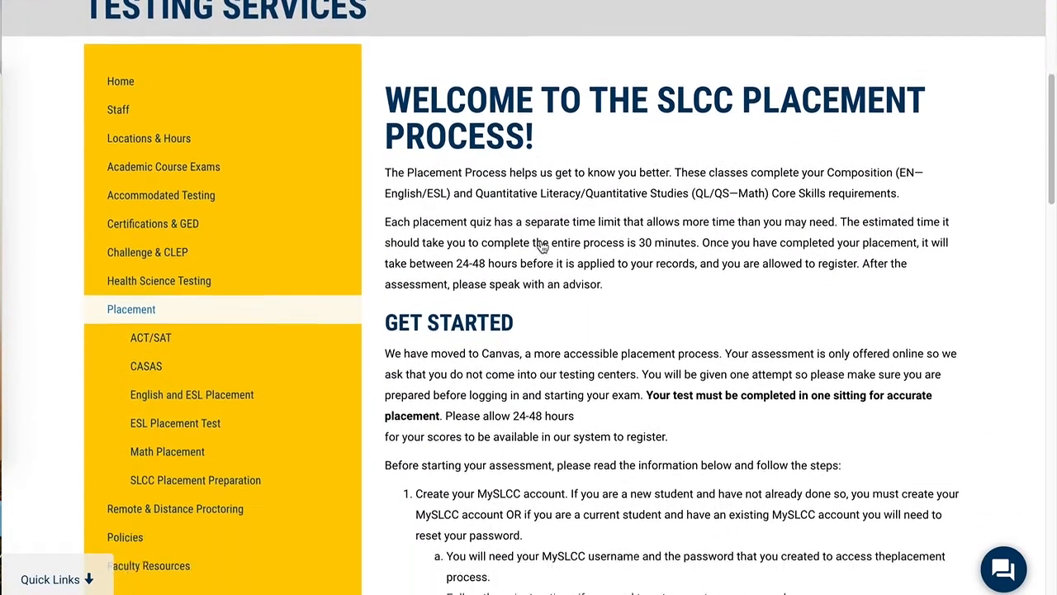
{"action": "scroll", "scroll_direction": "down", "scroll_amount": 3}
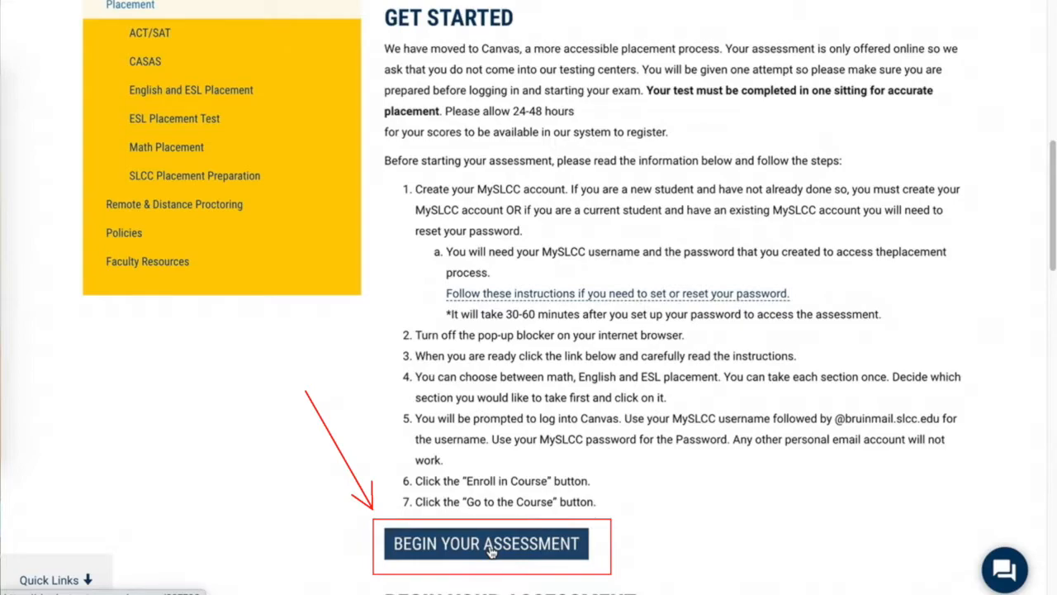
Step: Begin the assessment and reach the Math, English and ESL placement buttons in Canvas
{"action": "left_click", "coordinate": [485, 543]}
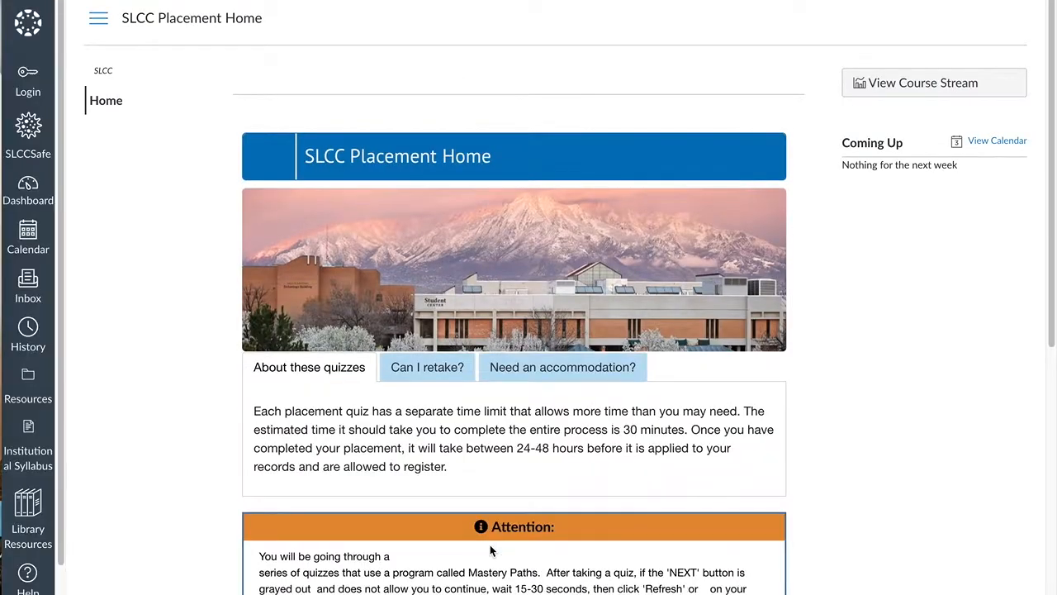
{"action": "scroll", "scroll_direction": "down", "scroll_amount": 3}
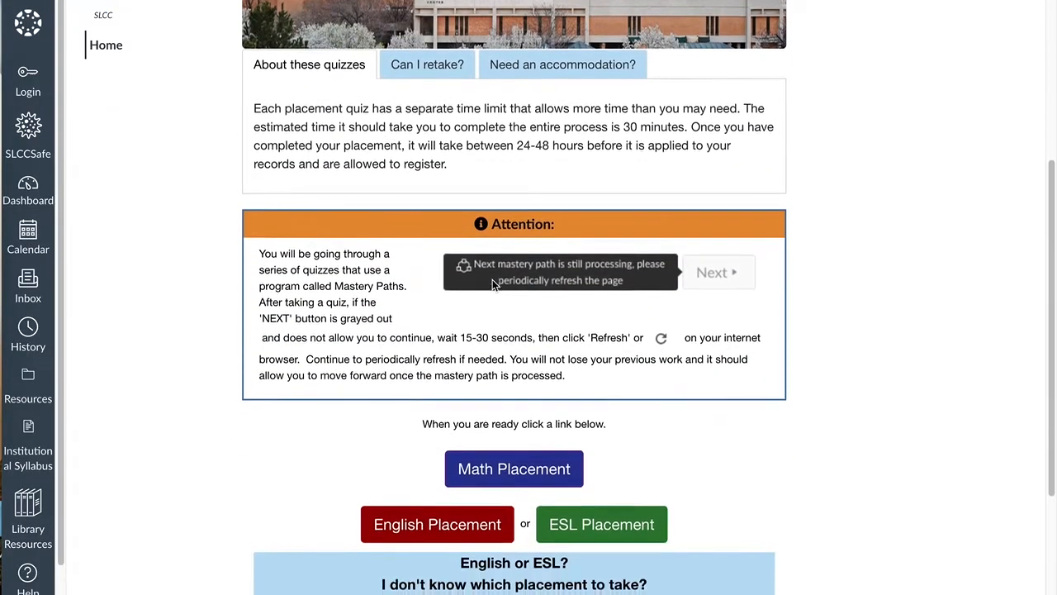
{"action": "scroll", "scroll_direction": "down", "scroll_amount": 3}
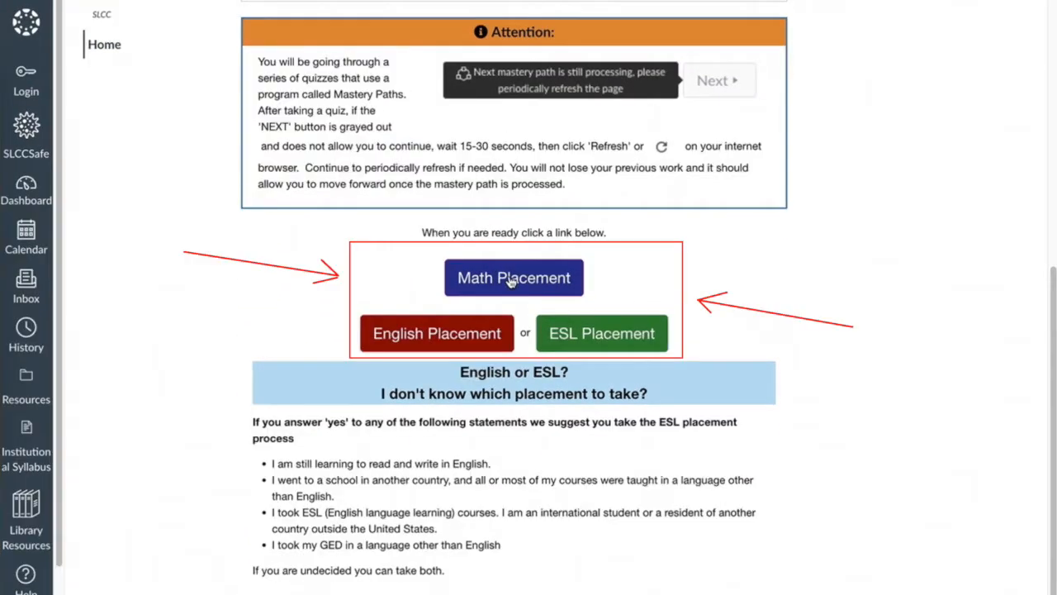
{"action": "left_click", "coordinate": [513, 278]}
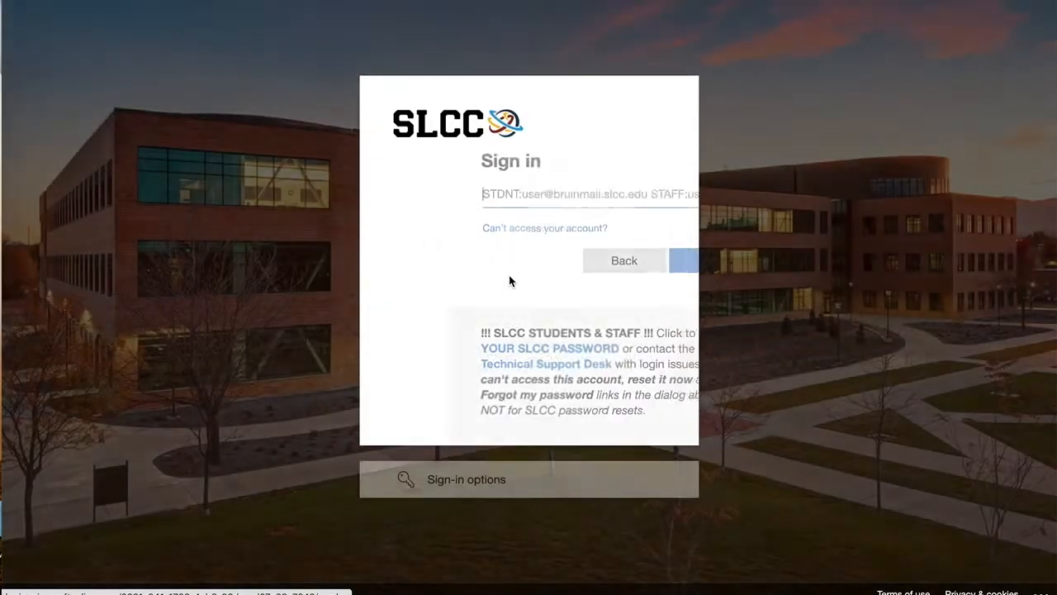
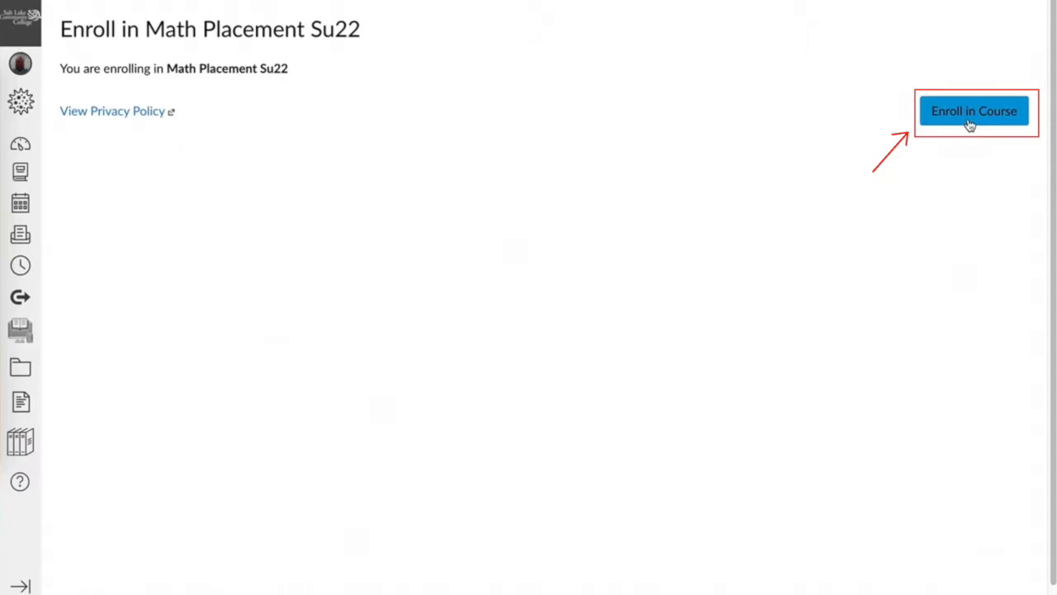
{"action": "left_click", "coordinate": [975, 111]}
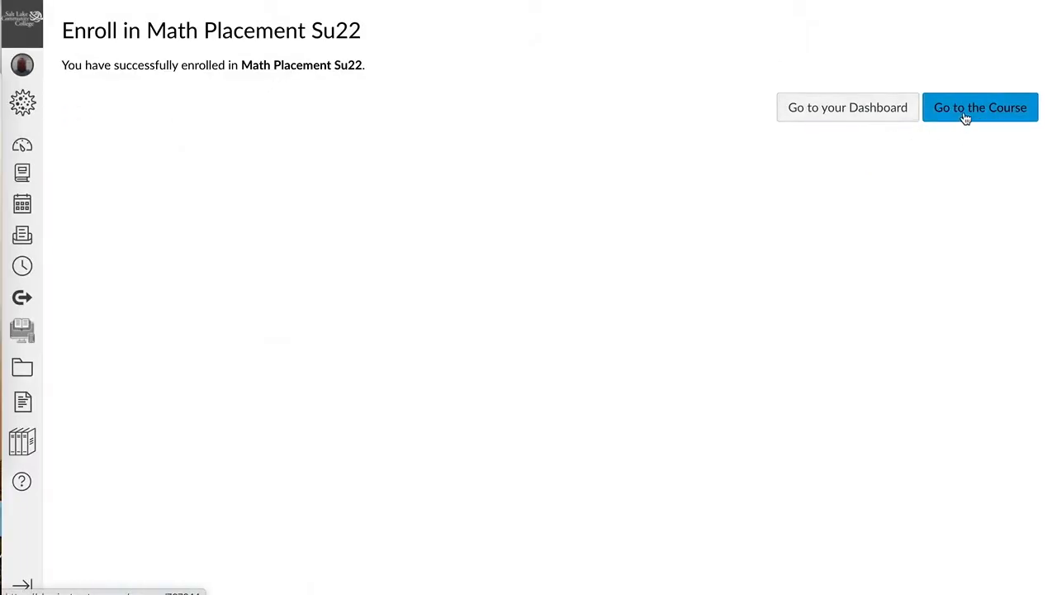
{"action": "left_click", "coordinate": [980, 108]}
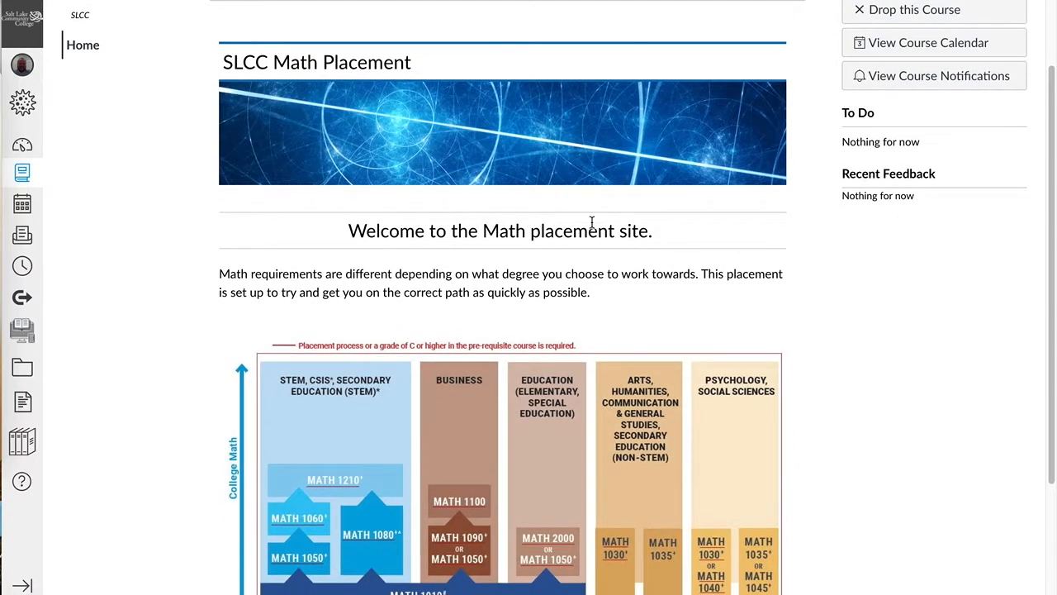
Step: Start the math placement quizzes via the Get Started button on the course home
{"action": "scroll", "scroll_direction": "down", "scroll_amount": 3}
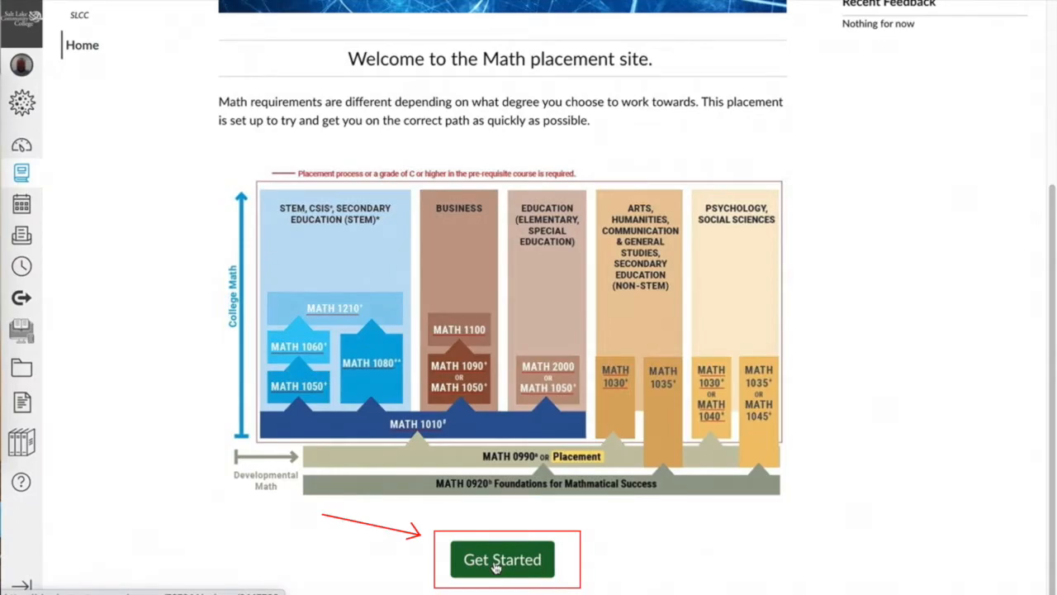
{"action": "left_click", "coordinate": [502, 559]}
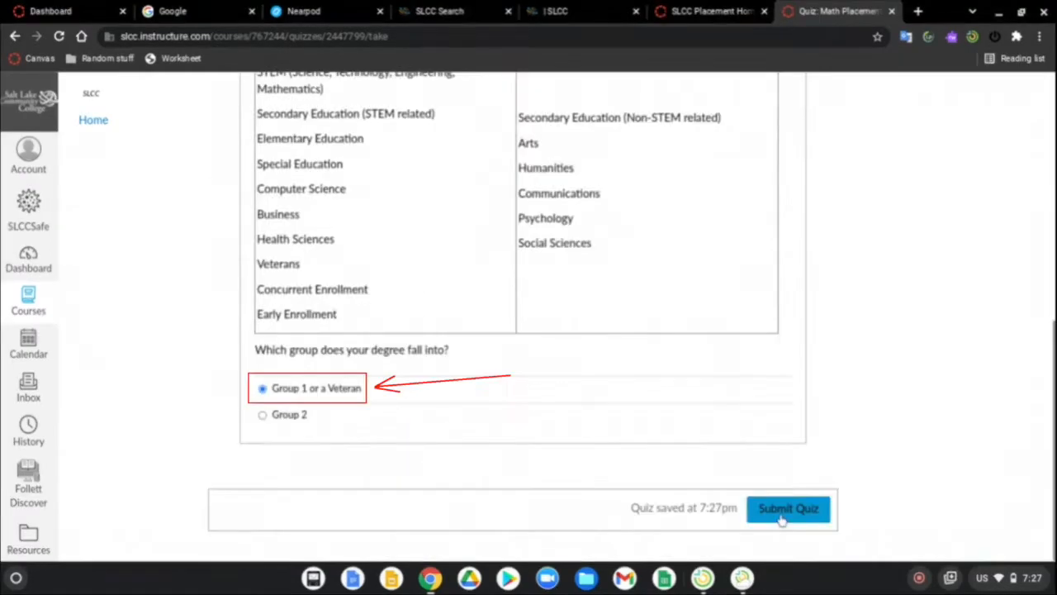
Step: Submit the quiz, scored 3 of 3.5, and continue to the Math 1210 recommendation
{"action": "left_click", "coordinate": [786, 508]}
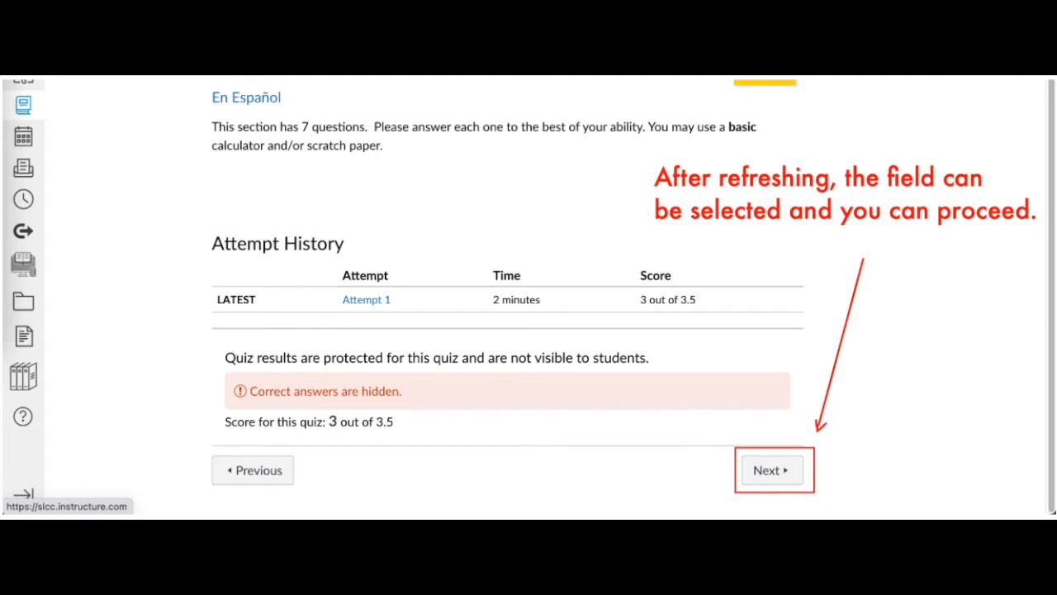
{"action": "left_click", "coordinate": [773, 469]}
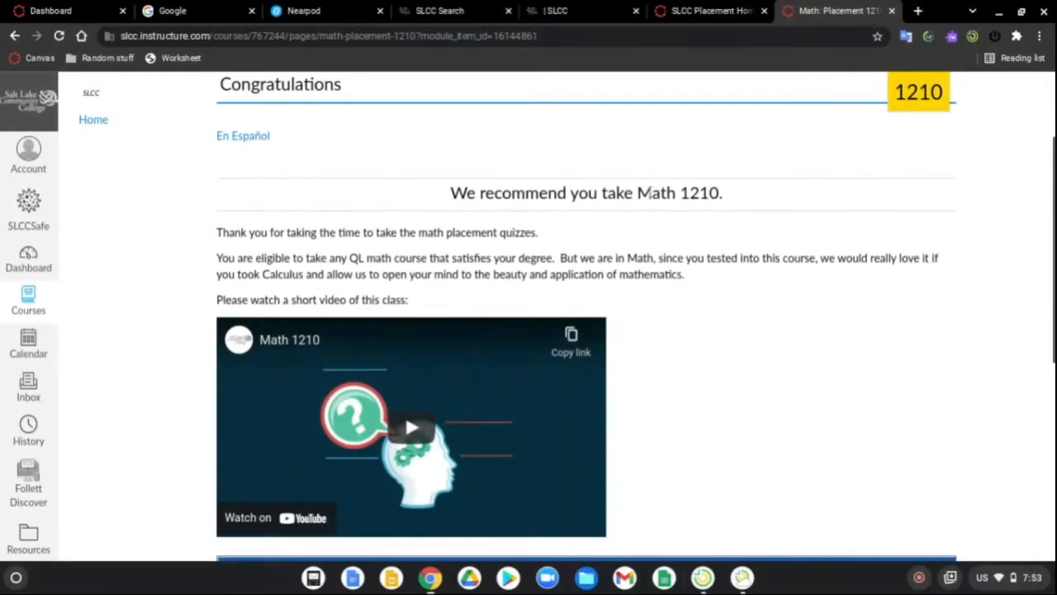